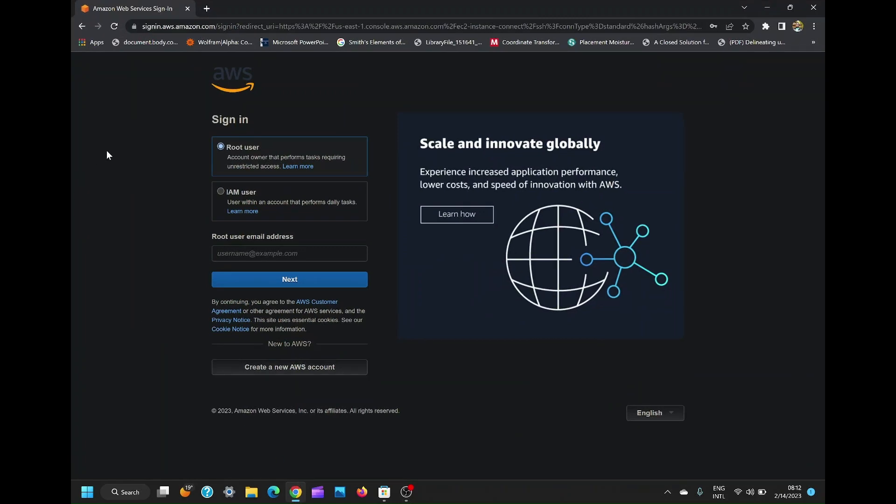
{"action": "mouse_move", "coordinate": [134, 26]}
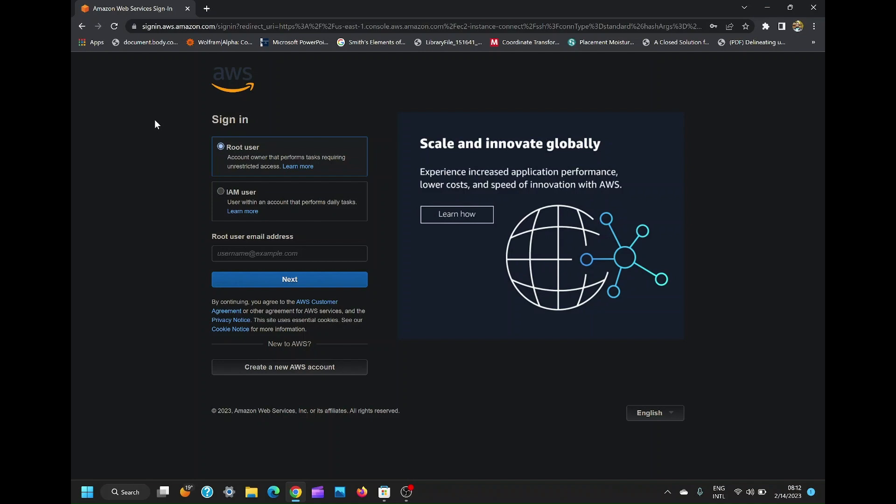
{"action": "mouse_move", "coordinate": [166, 188]}
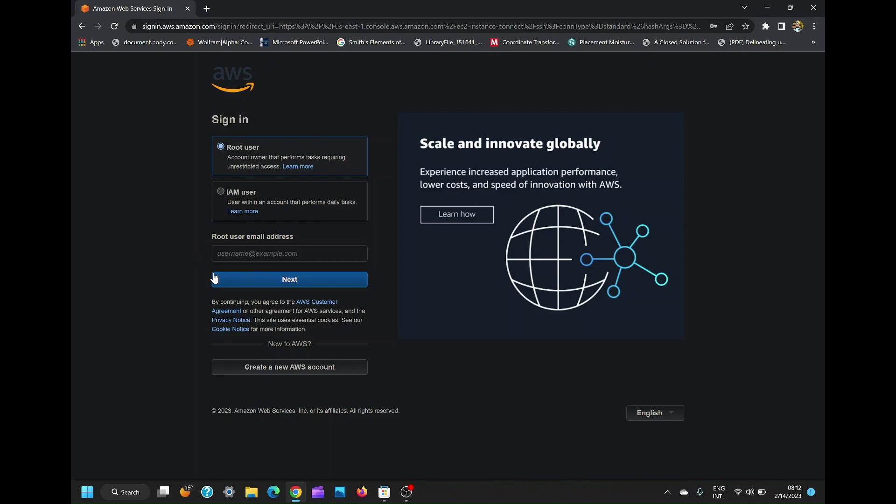
{"action": "left_click", "coordinate": [289, 280]}
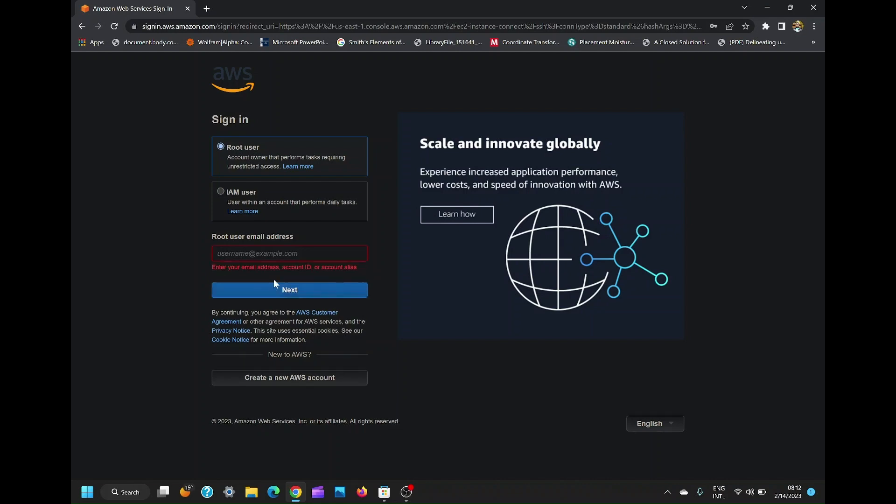
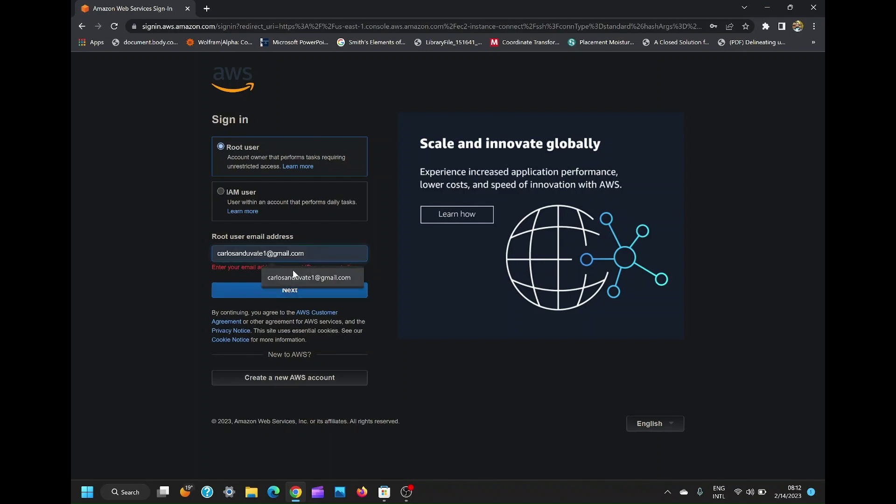
{"action": "left_click", "coordinate": [290, 290]}
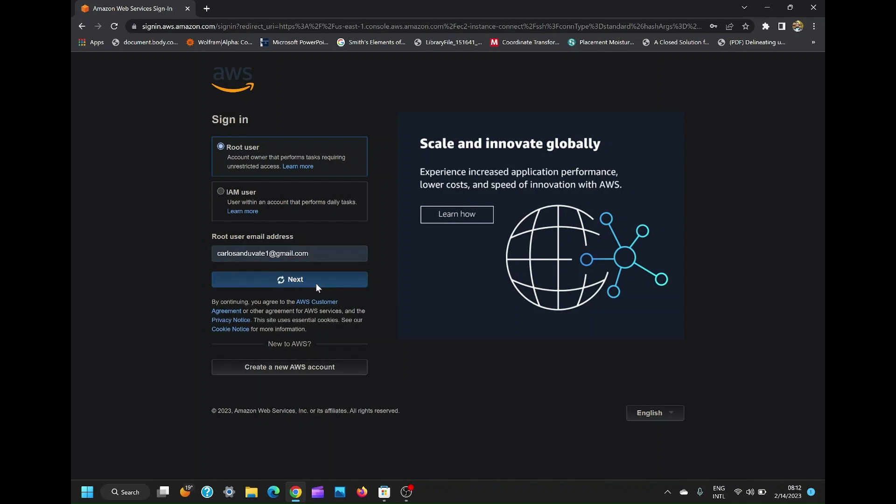
{"action": "left_click", "coordinate": [289, 279]}
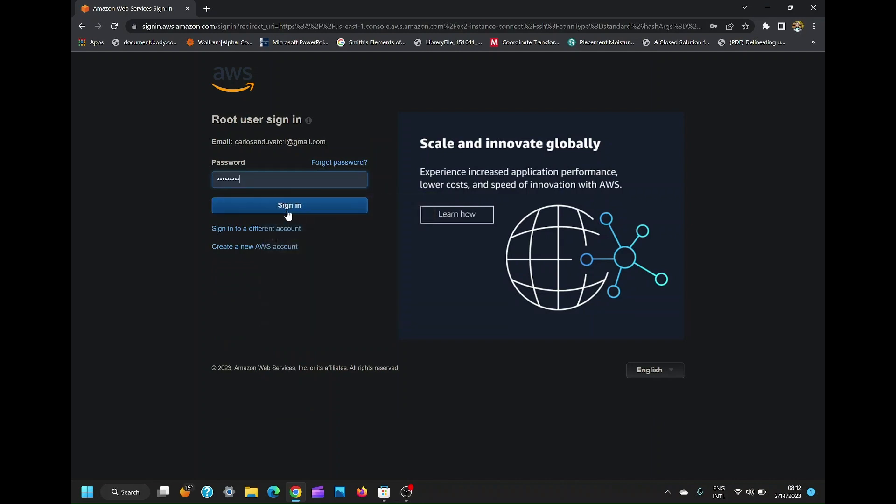
{"action": "left_click", "coordinate": [290, 206]}
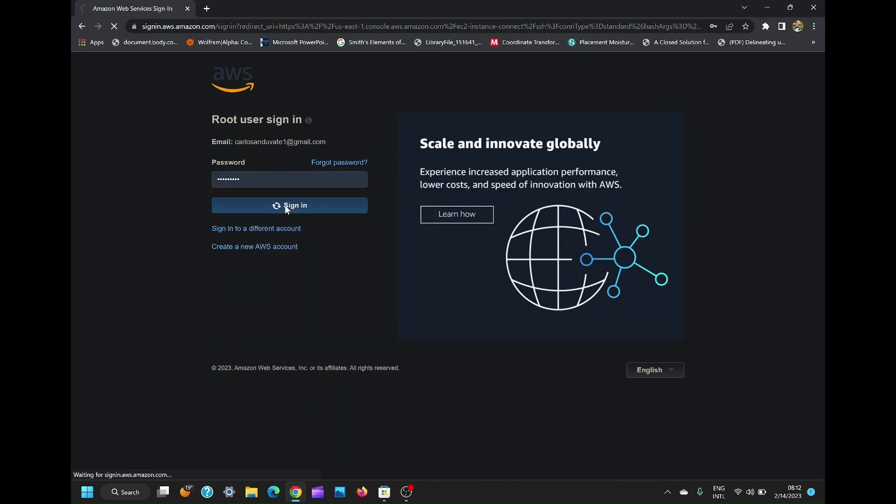
{"action": "left_click", "coordinate": [290, 205]}
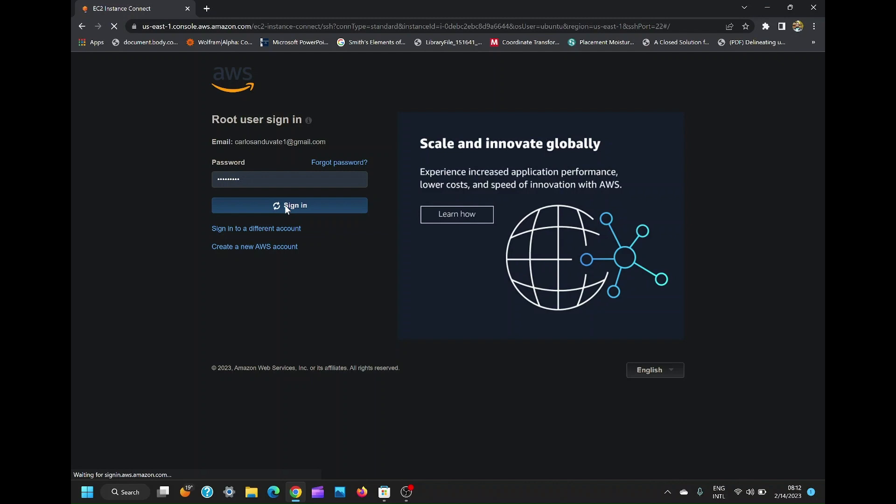
{"action": "left_click", "coordinate": [288, 206]}
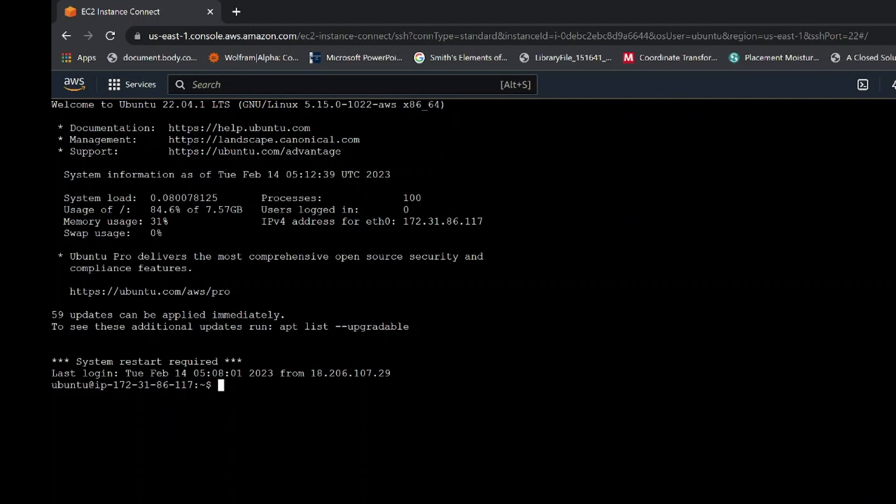
Run sudo passwd ubuntu to change the ubuntu user's password.
{"action": "type", "text": "s"}
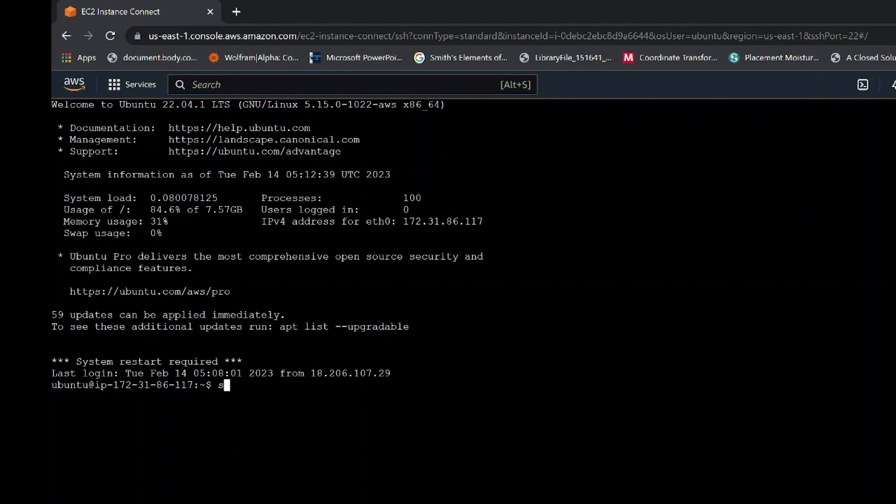
{"action": "type", "text": "ud"}
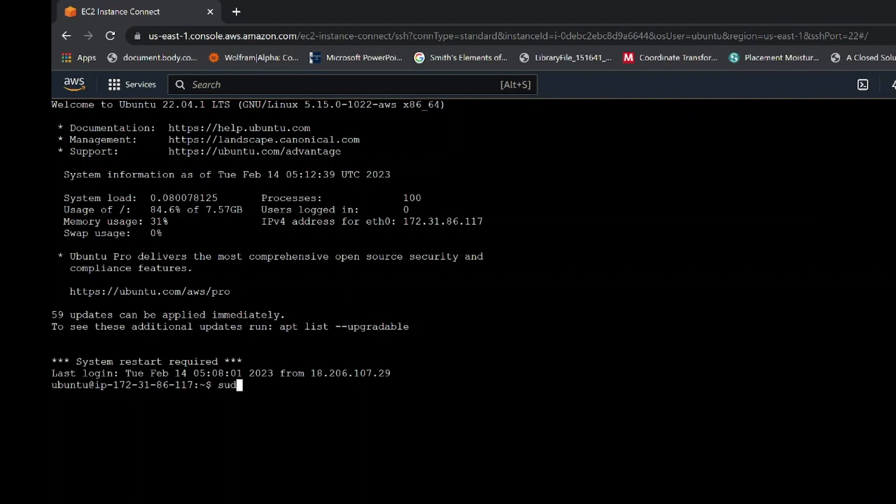
{"action": "type", "text": "o"}
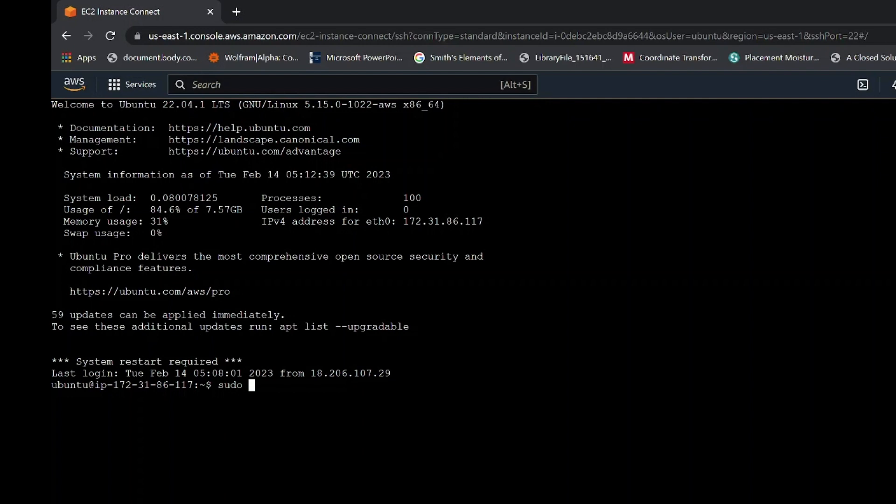
{"action": "type", "text": "pas"}
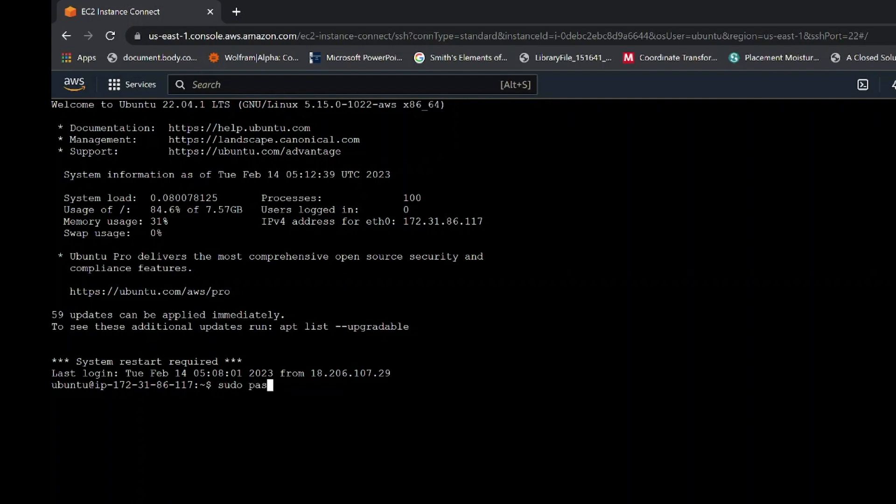
{"action": "type", "text": "sw"}
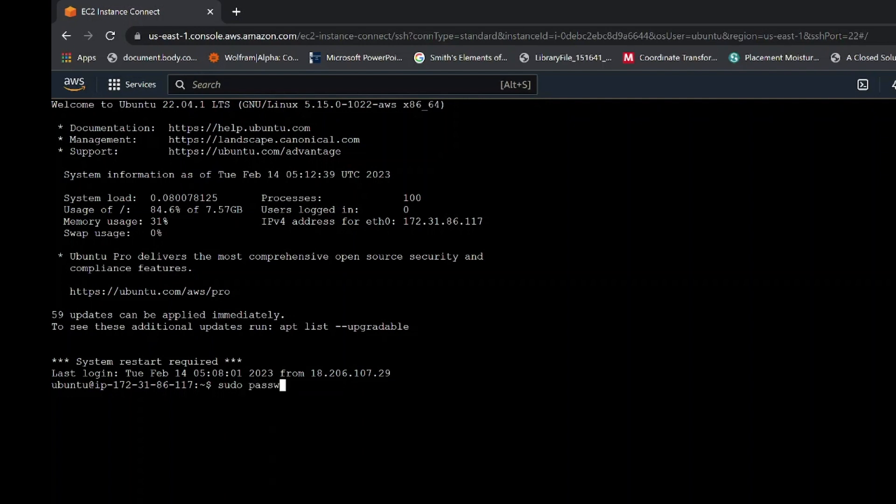
{"action": "type", "text": "d ub"}
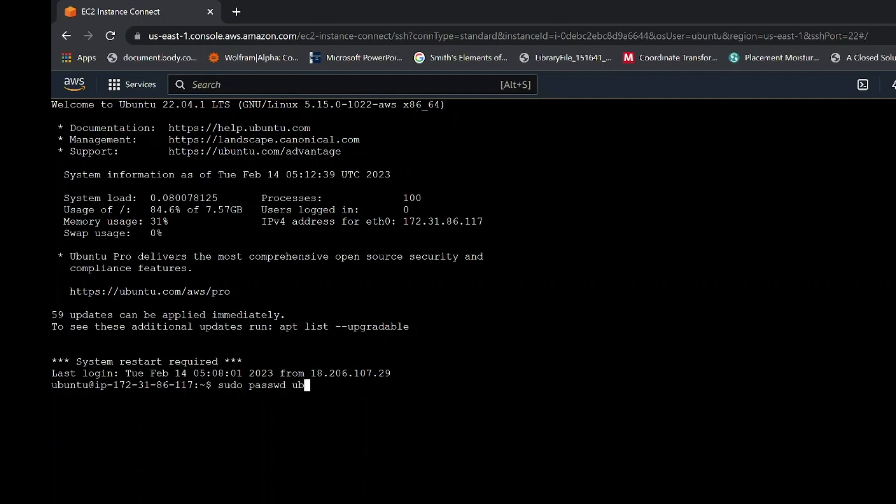
{"action": "type", "text": "ntu"}
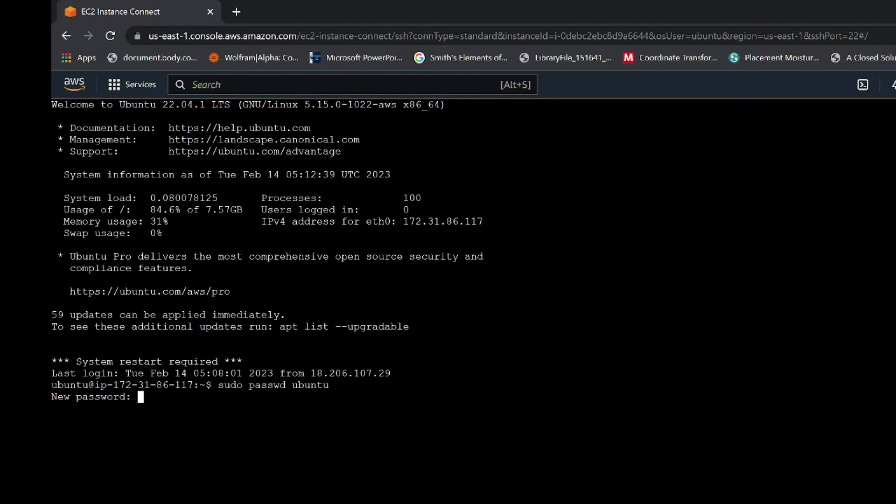
Enter and confirm the new ubuntu password, then begin the next sudo command.
{"action": "key", "text": "Enter"}
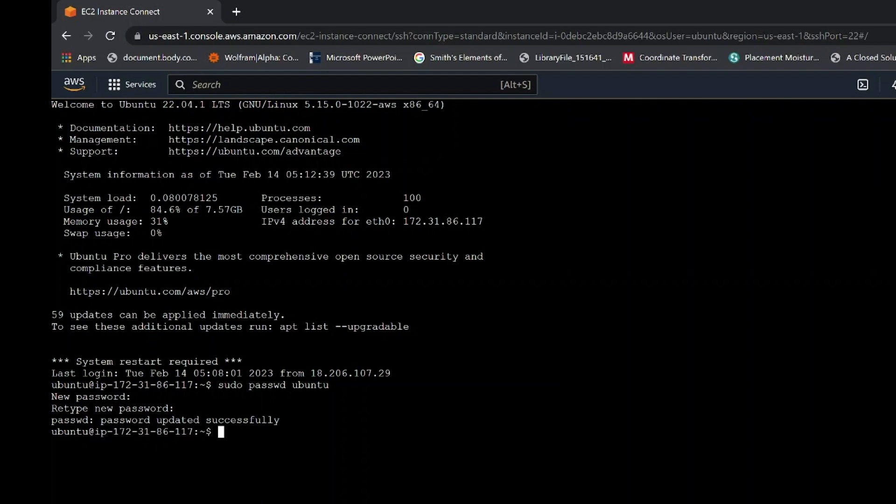
{"action": "type", "text": "sudo"}
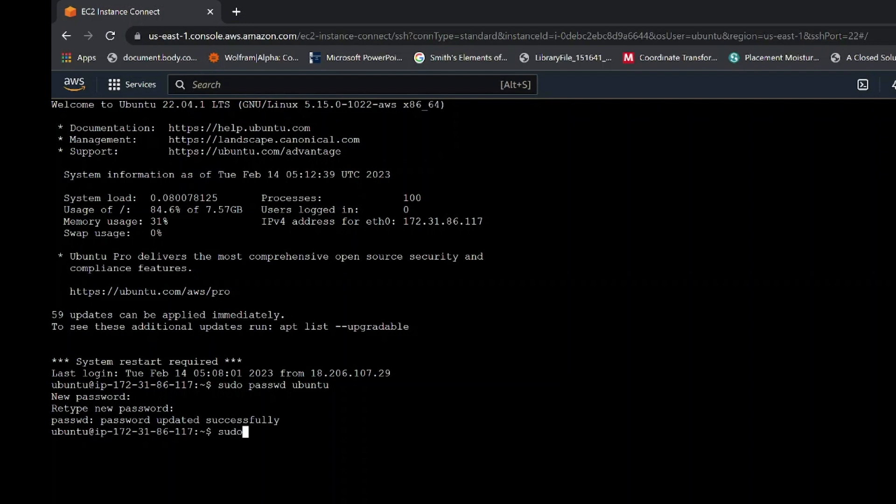
Open /etc/ssh/sshd_config in nano with sudo.
{"action": "type", "text": "n"}
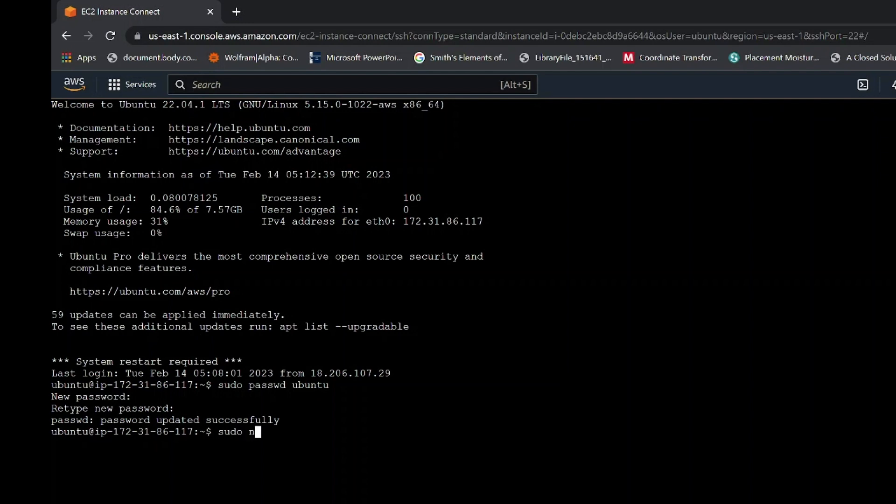
{"action": "type", "text": "an"}
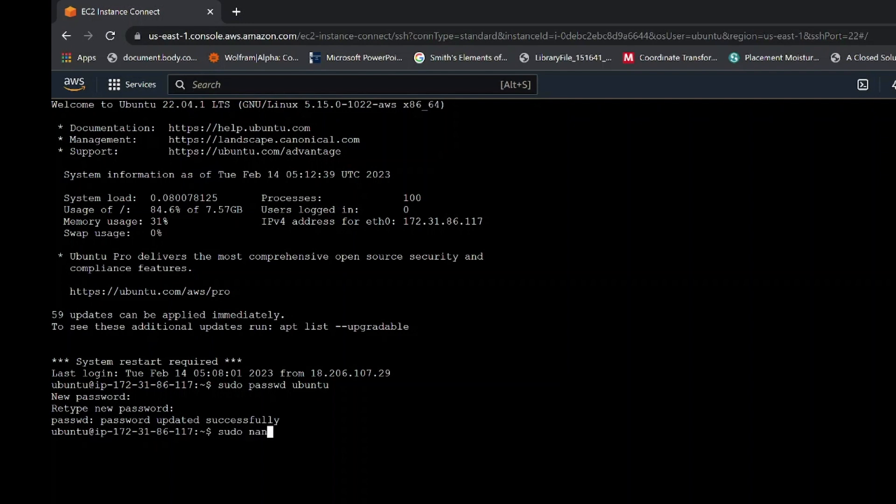
{"action": "type", "text": "o"}
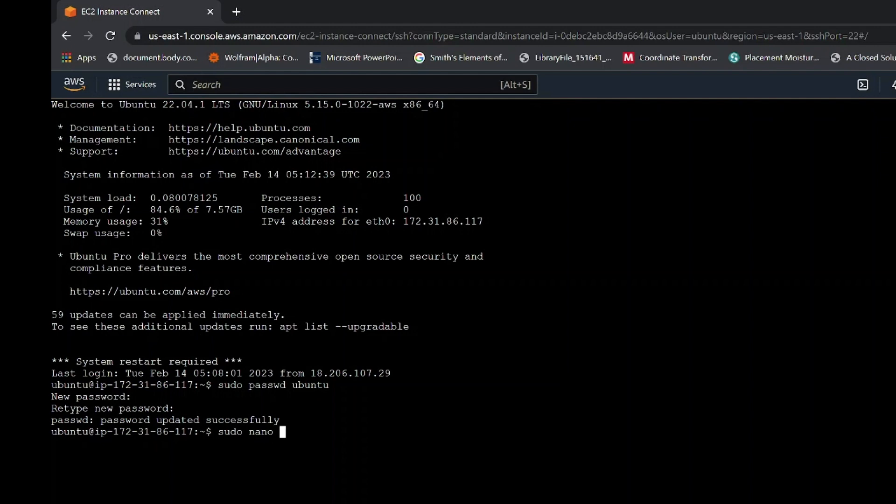
{"action": "type", "text": "/"}
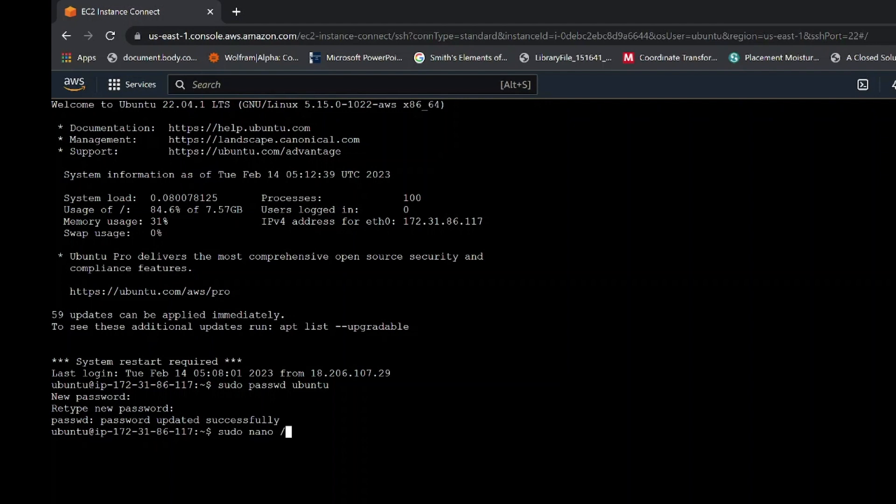
{"action": "type", "text": "etc"}
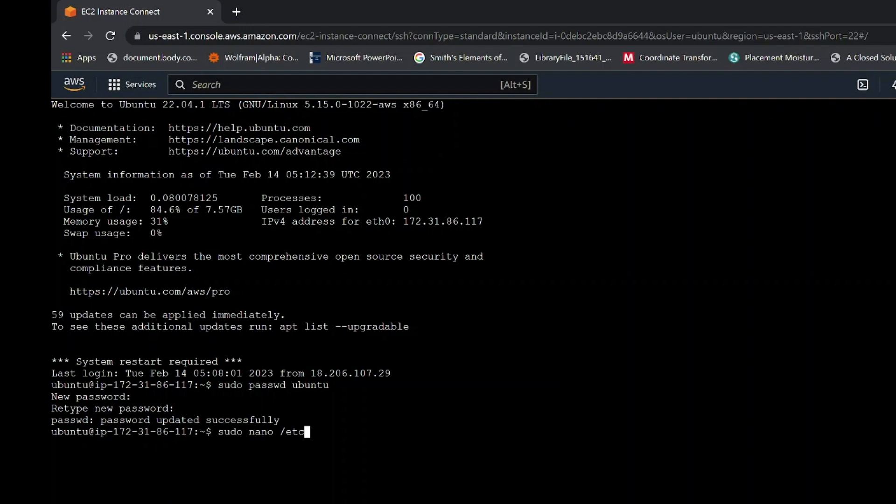
{"action": "type", "text": "/"}
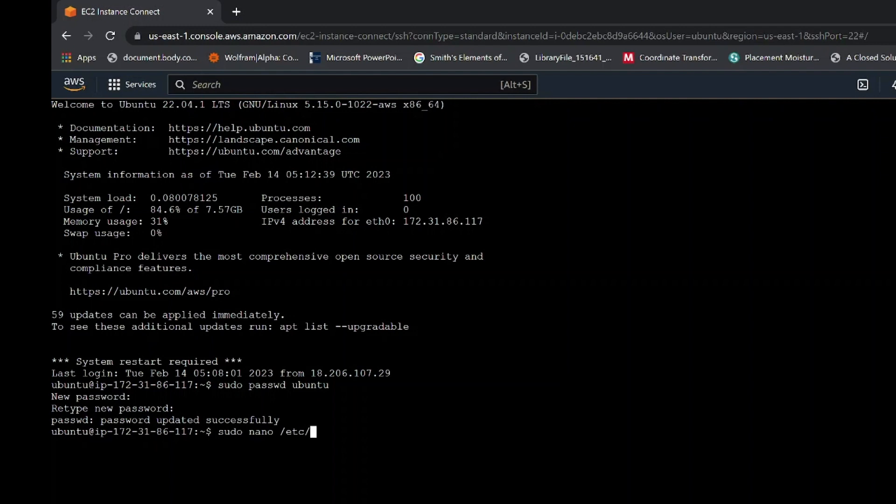
{"action": "type", "text": "ssh"}
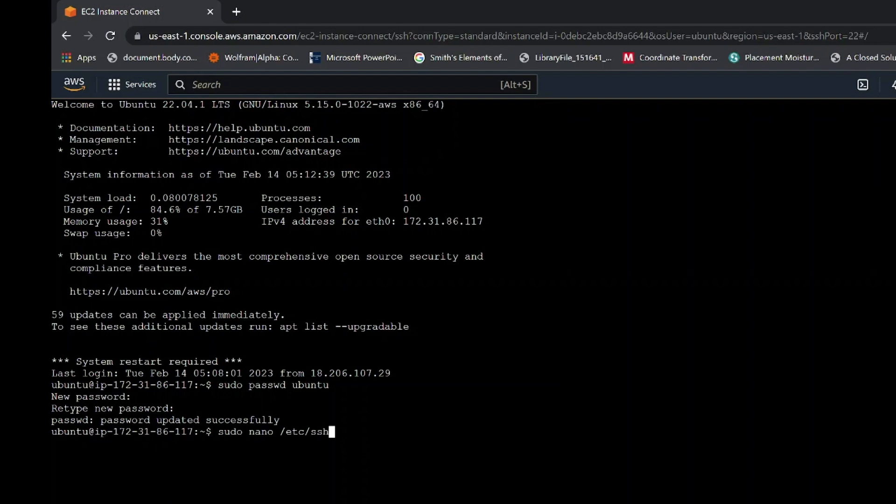
{"action": "type", "text": "/"}
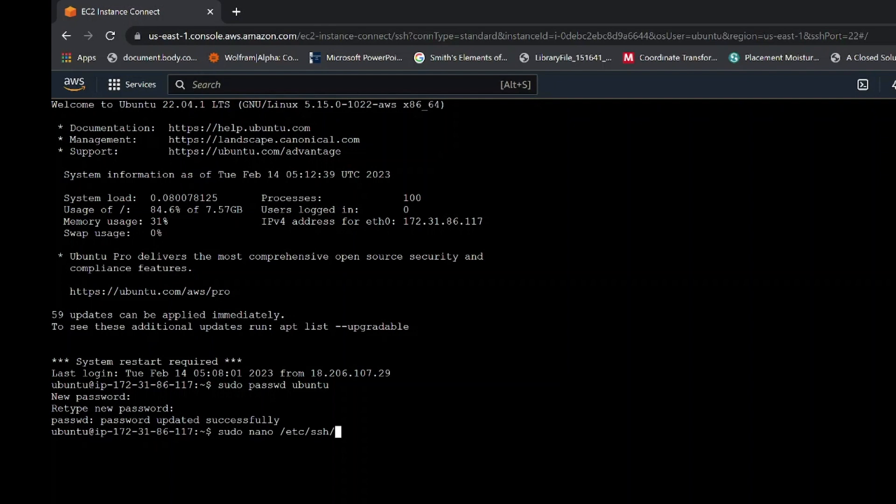
{"action": "type", "text": "ss"}
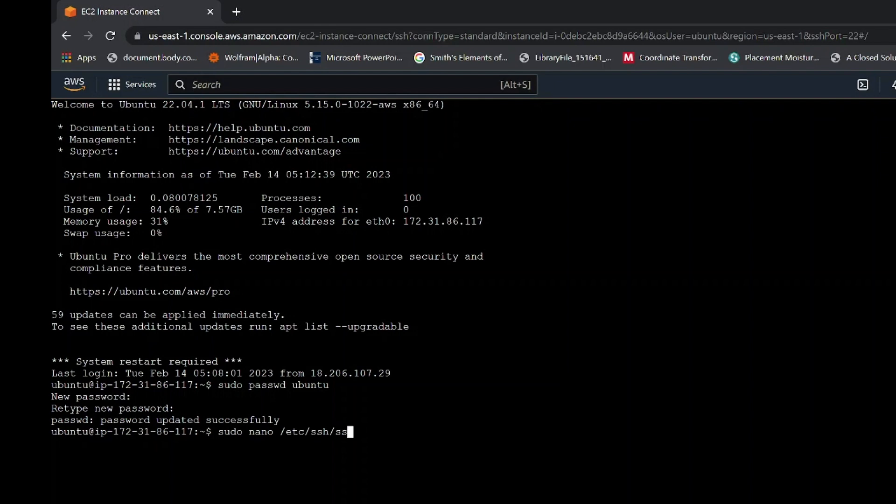
{"action": "type", "text": "hd_"}
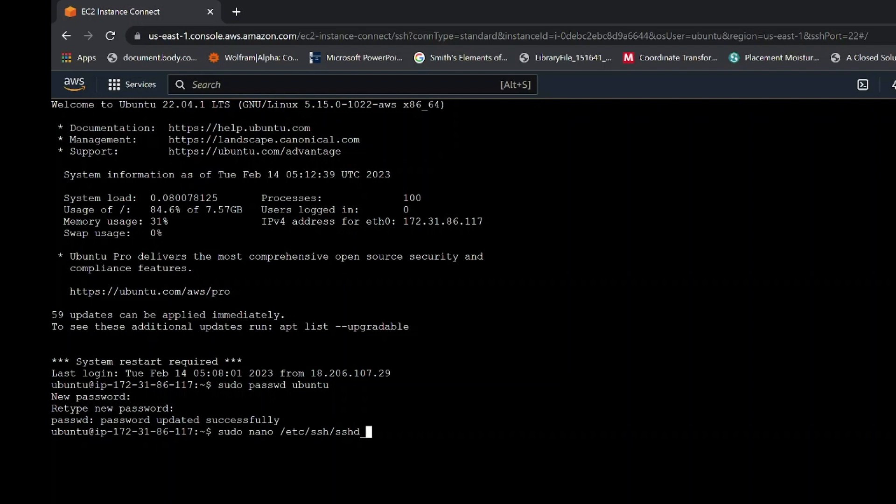
{"action": "type", "text": "con"}
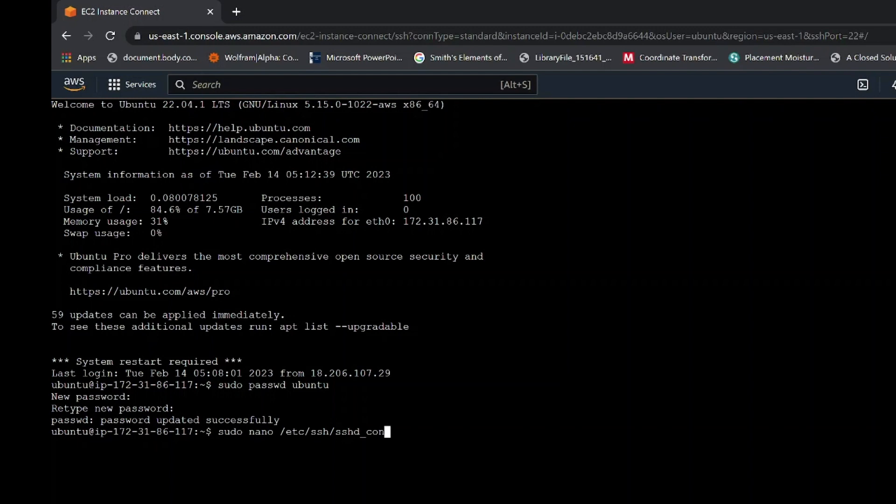
{"action": "type", "text": "fig"}
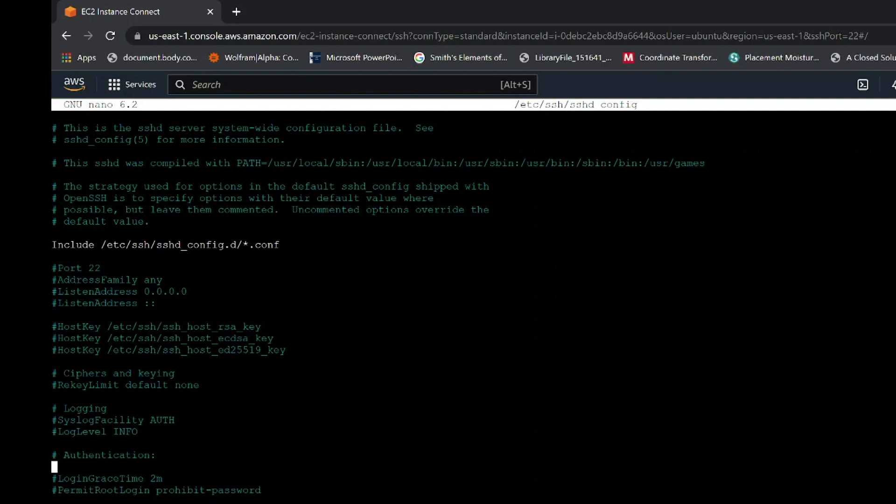
Change PasswordAuthentication from no to yes in sshd_config and save it.
{"action": "scroll", "scroll_direction": "down", "scroll_amount": 3}
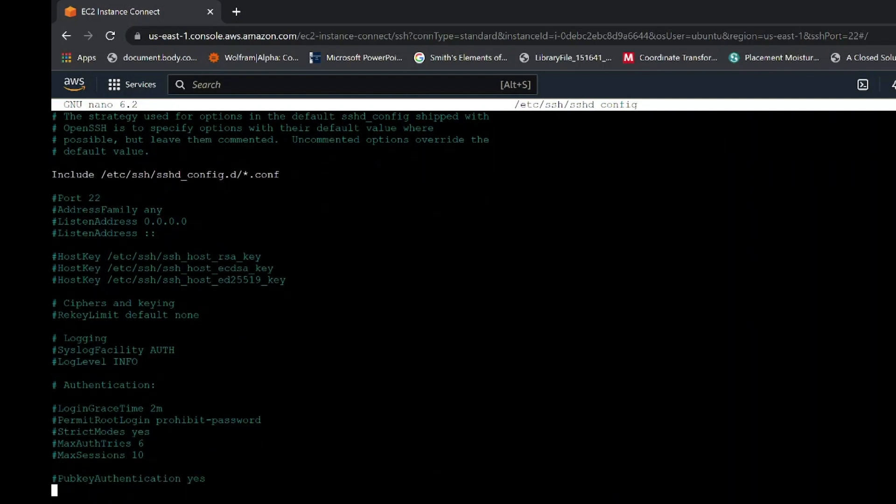
{"action": "scroll", "scroll_direction": "down", "scroll_amount": 3}
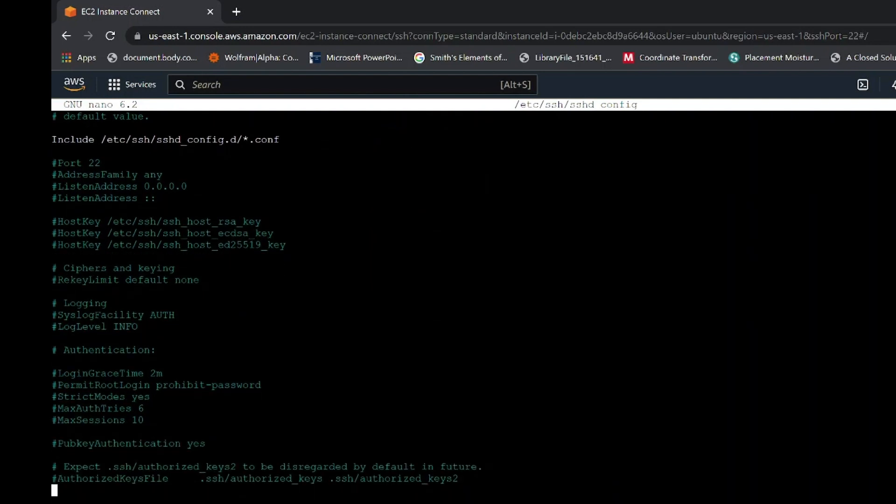
{"action": "scroll", "scroll_direction": "down", "scroll_amount": 3}
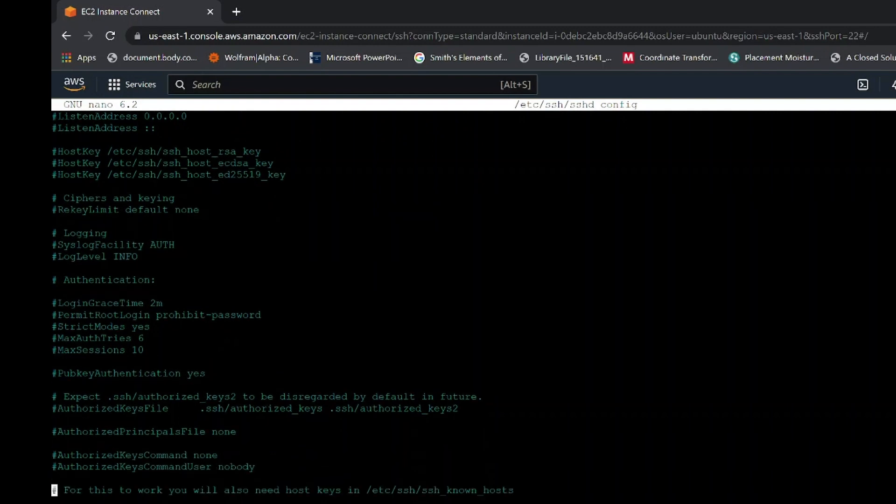
{"action": "scroll", "scroll_direction": "down", "scroll_amount": 3}
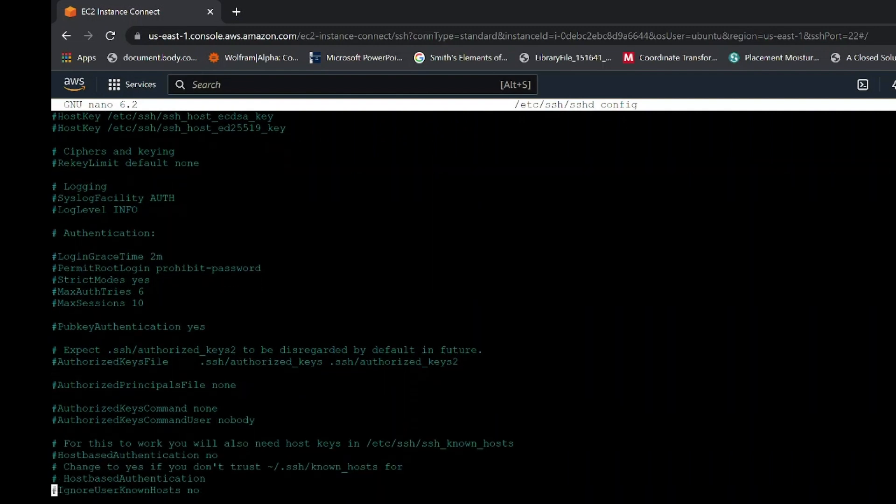
{"action": "scroll", "scroll_direction": "down", "scroll_amount": 3}
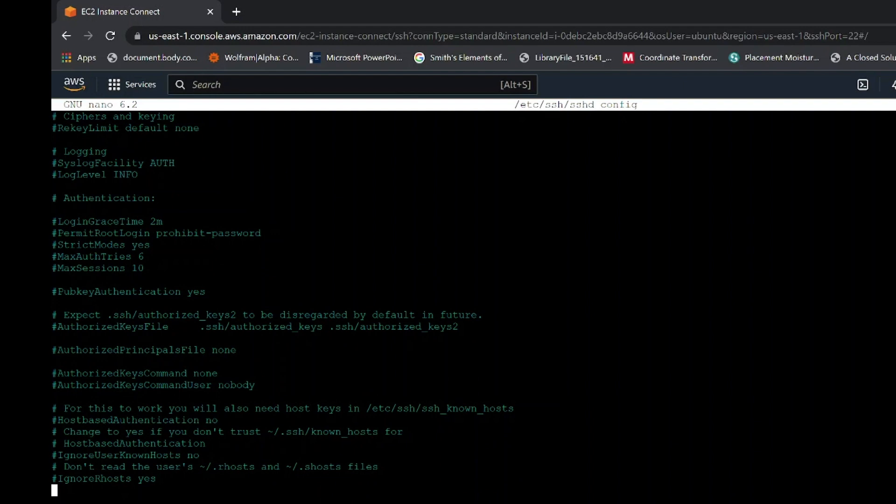
{"action": "scroll", "scroll_direction": "down", "scroll_amount": 3}
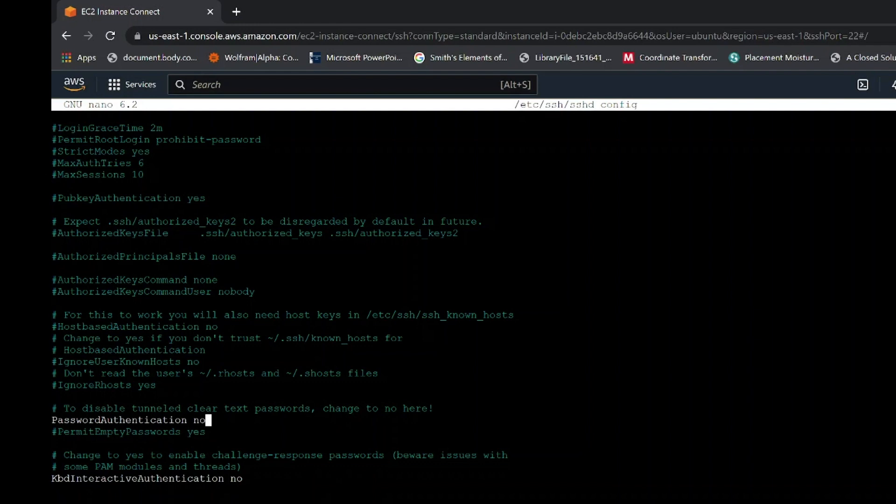
{"action": "key", "text": "BackSpace"}
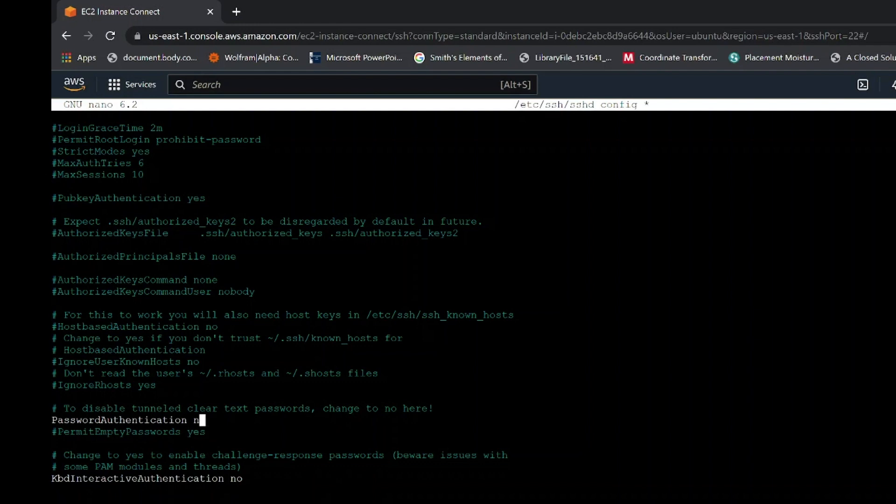
{"action": "key", "text": "Backspace"}
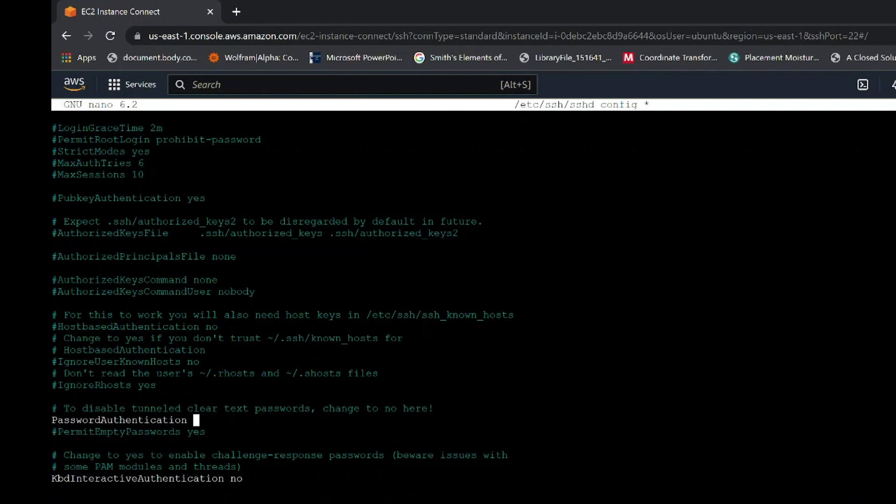
{"action": "type", "text": "yes"}
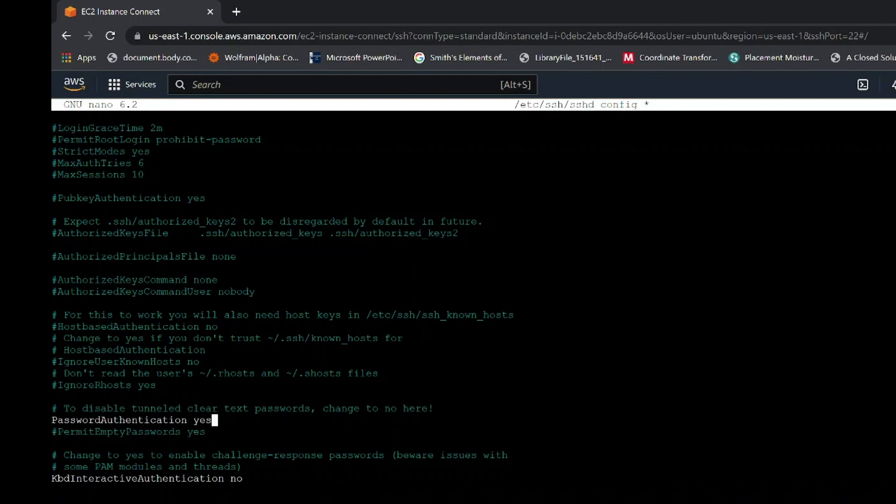
{"action": "key", "text": "ctrl+o"}
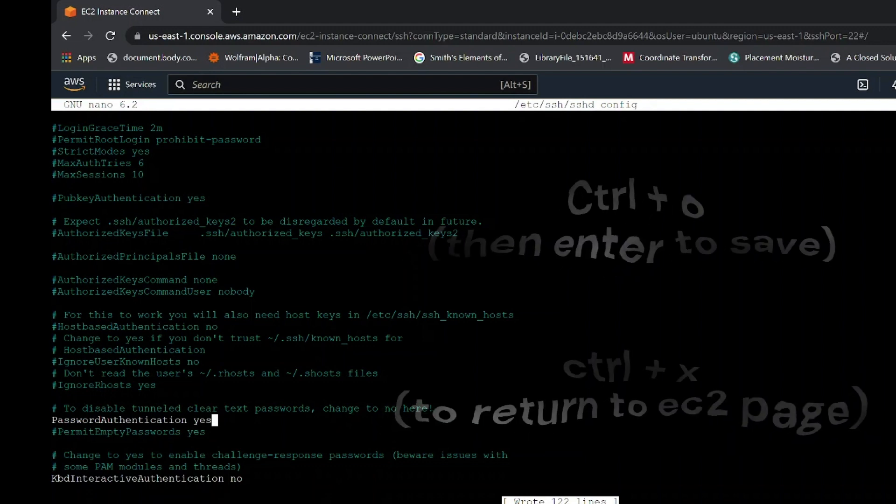
Exit nano and return to the Ubuntu shell prompt.
{"action": "key", "text": "ctrl+x"}
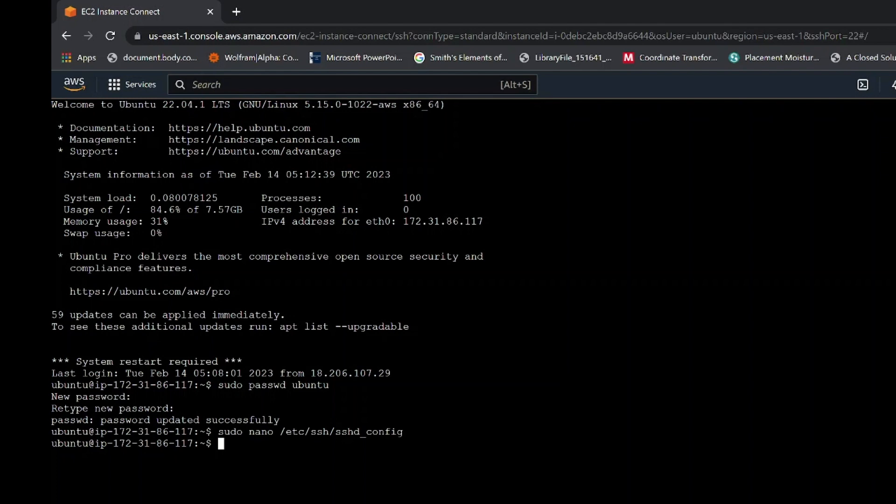
Enter sudo service sshd restart to reload the SSH daemon.
{"action": "type", "text": "s"}
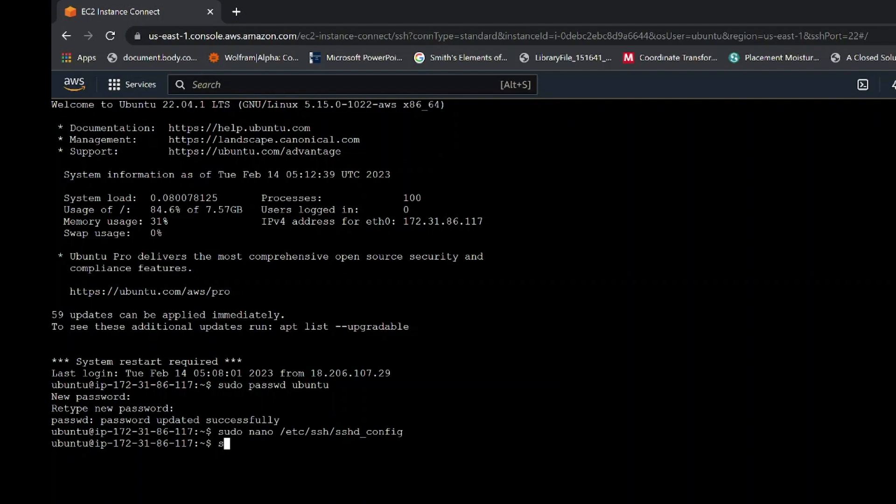
{"action": "type", "text": "udo"}
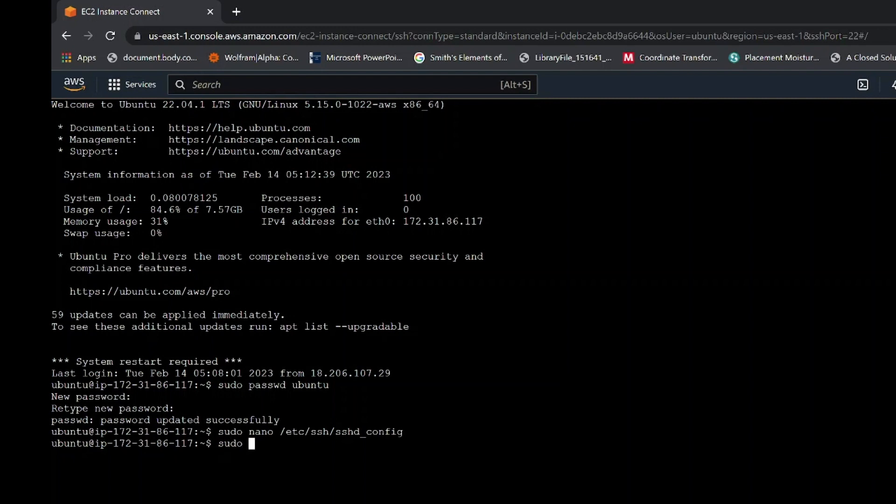
{"action": "type", "text": "servi"}
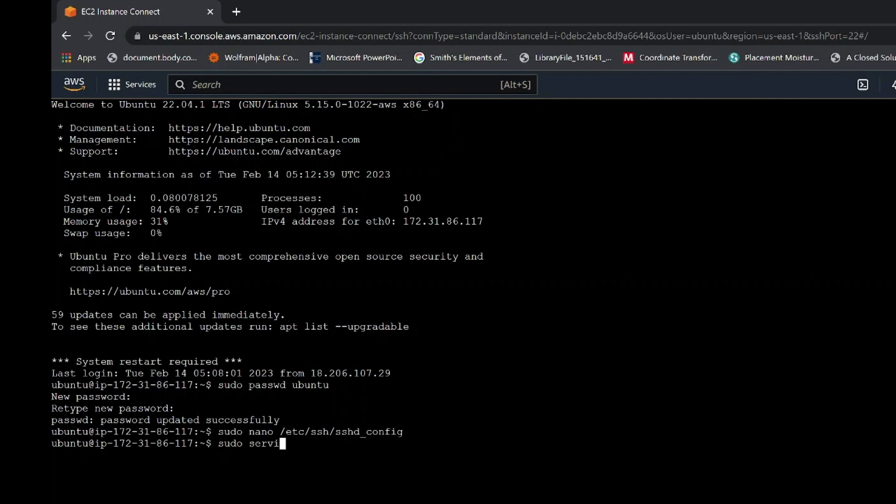
{"action": "type", "text": "ce"}
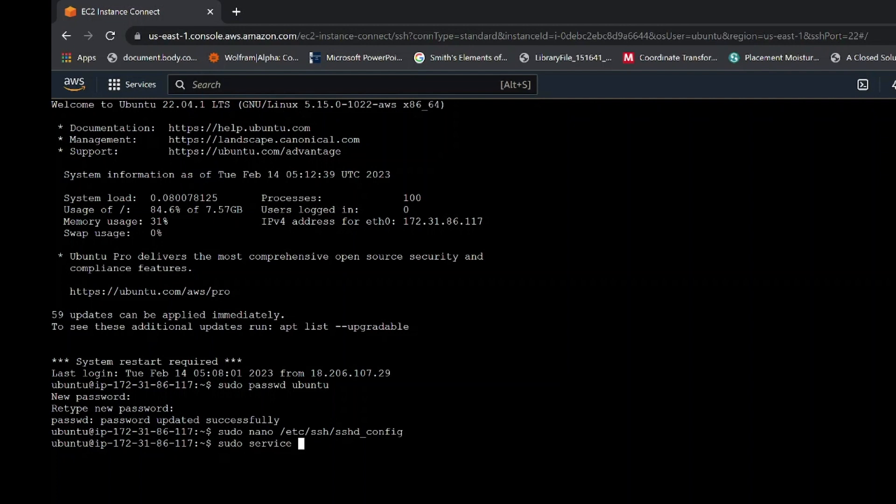
{"action": "type", "text": "sshd"}
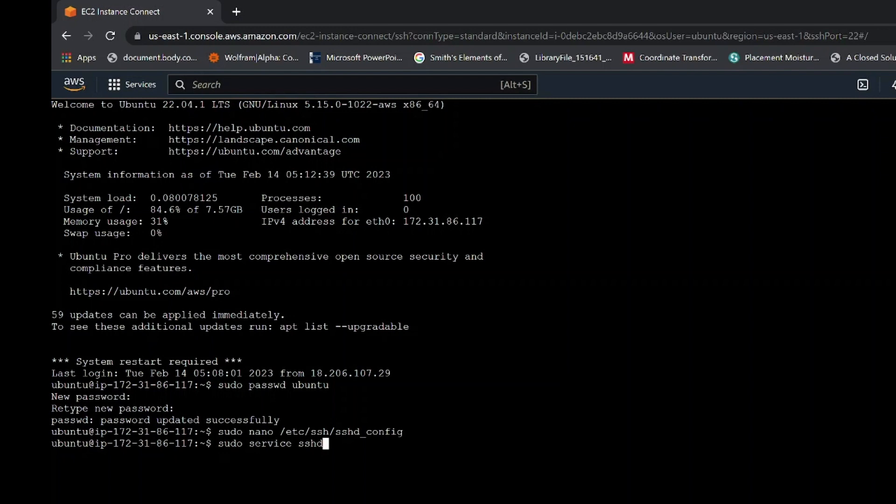
{"action": "type", "text": "re"}
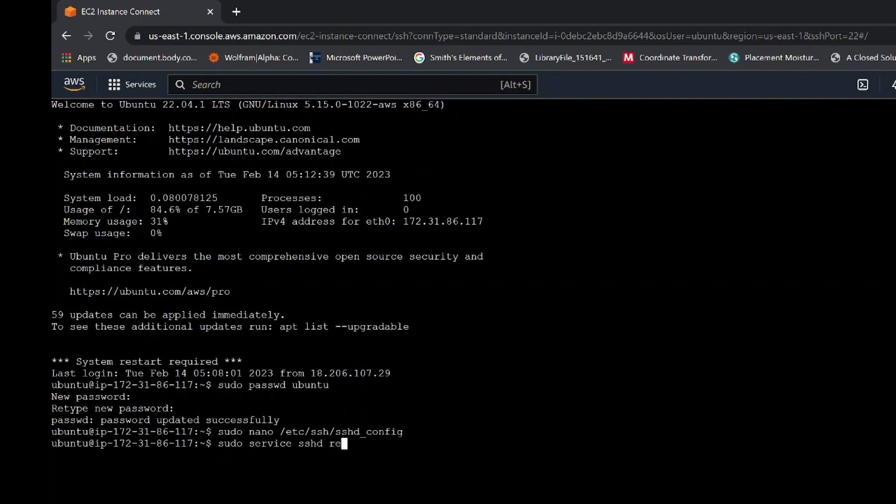
{"action": "type", "text": "tart"}
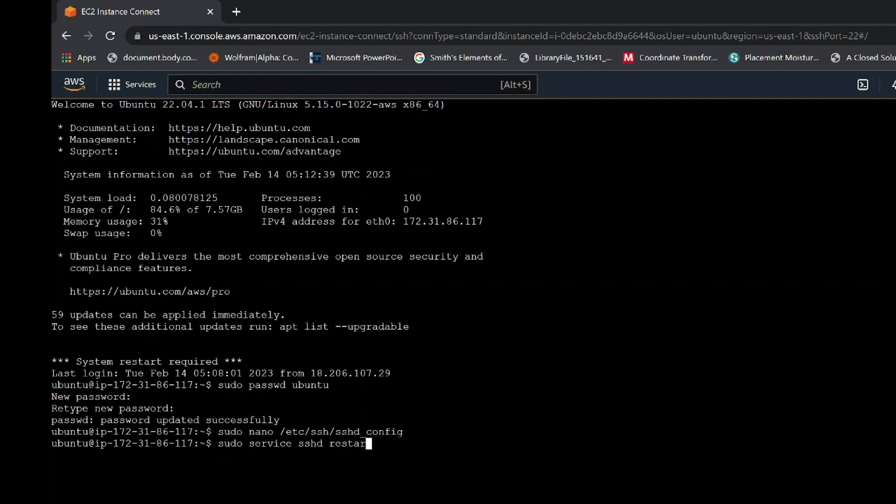
{"action": "type", "text": "t"}
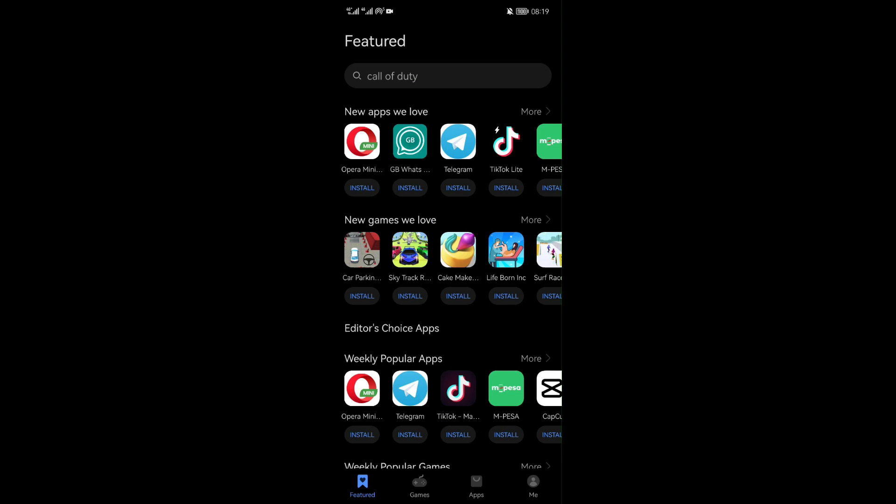
Search AppGallery for juicessh and launch JuiceSSH – SSH Client.
{"action": "left_click", "coordinate": [448, 76]}
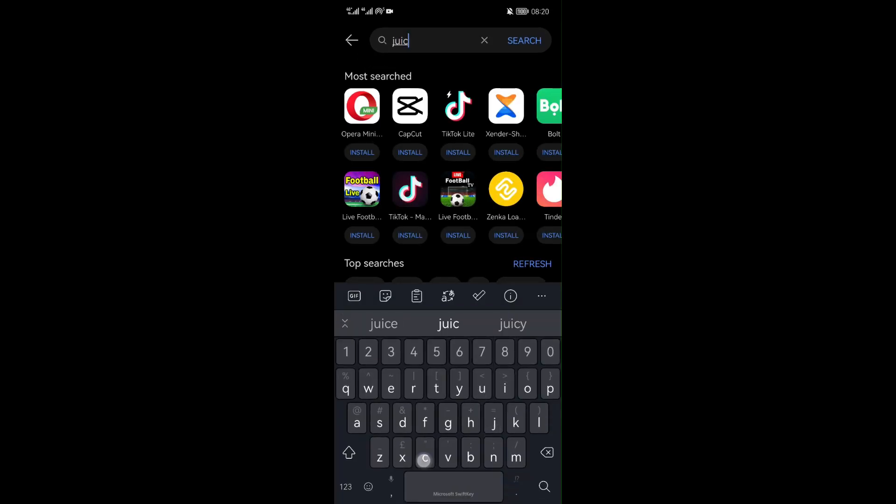
{"action": "type", "text": "essh"}
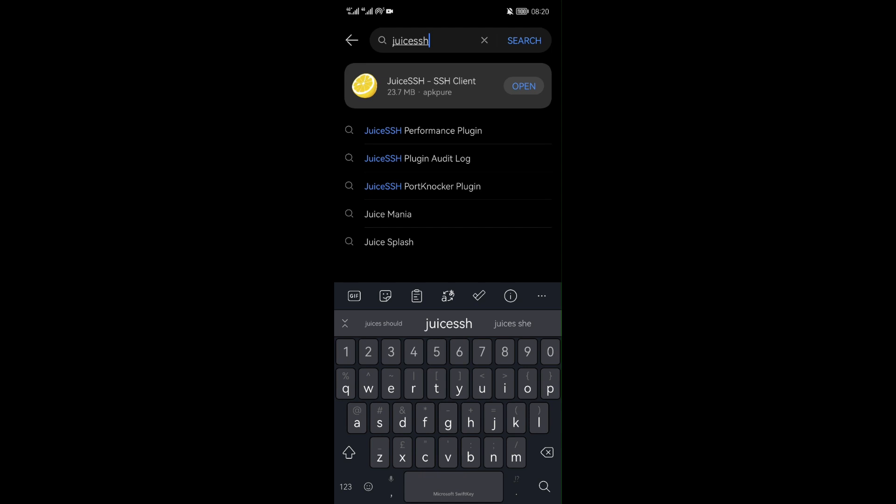
{"action": "left_click", "coordinate": [522, 85]}
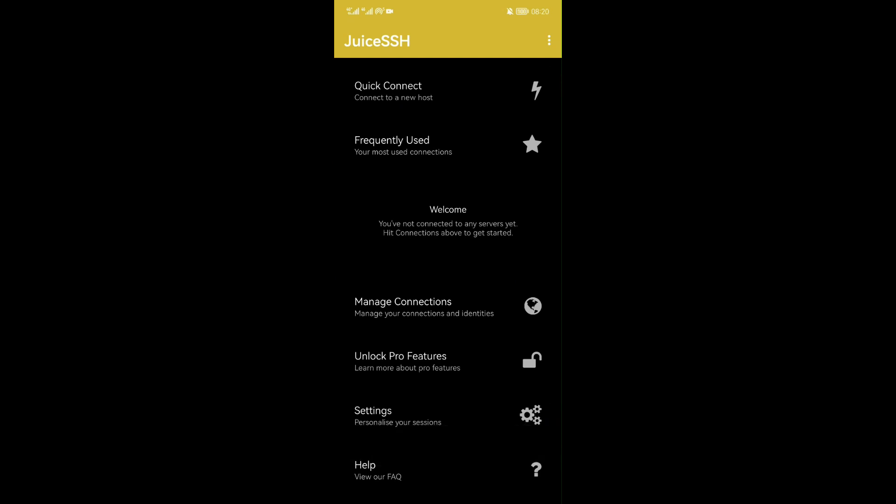
{"action": "left_click", "coordinate": [388, 91]}
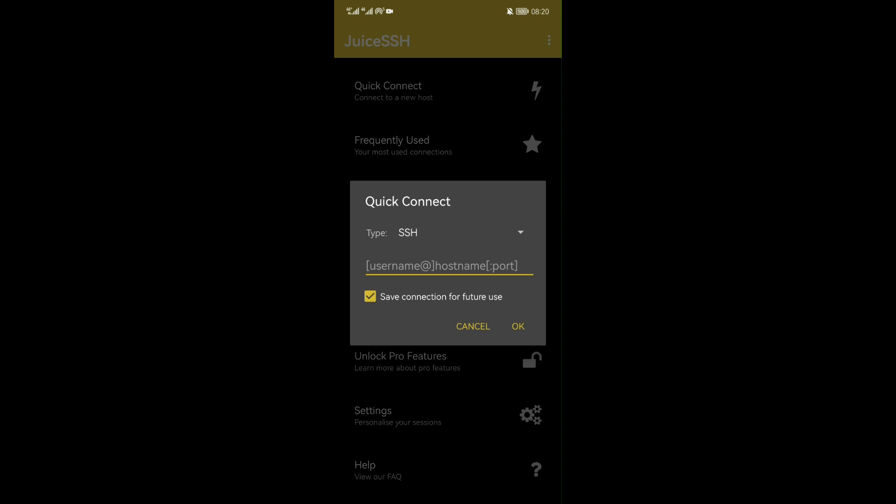
{"action": "left_click", "coordinate": [448, 266]}
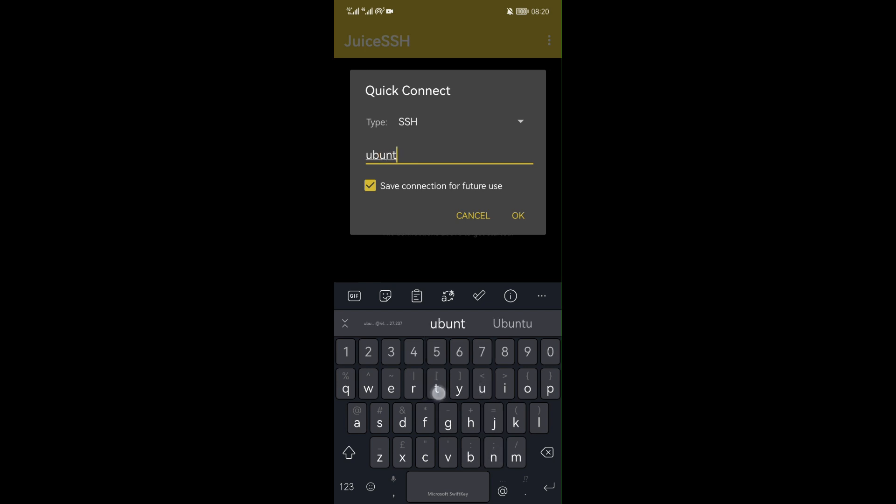
{"action": "type", "text": "u"}
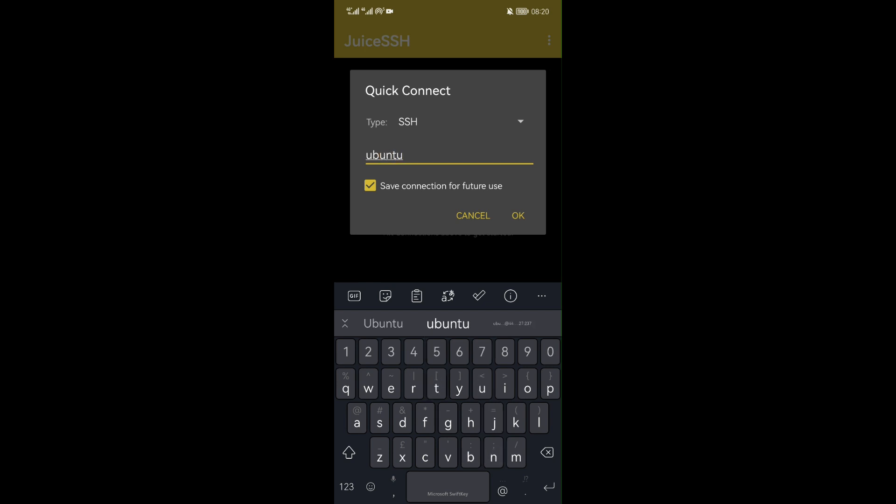
{"action": "type", "text": "@"}
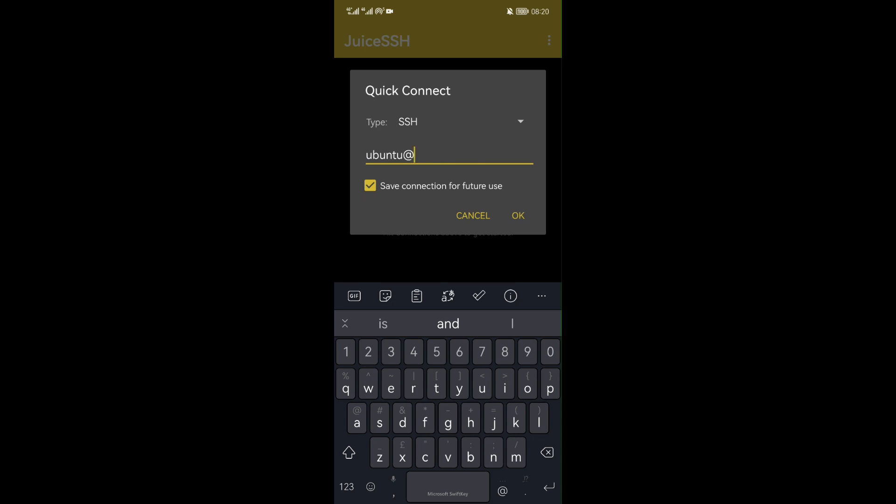
{"action": "type", "text": "44"}
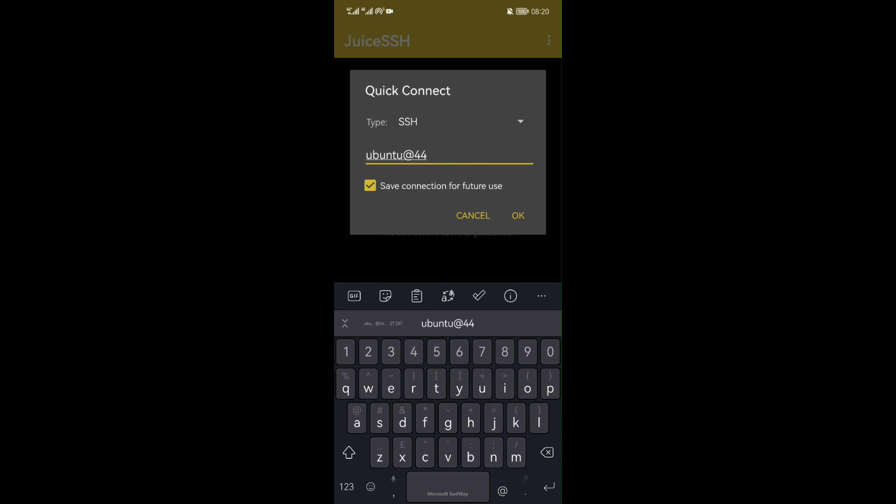
{"action": "type", "text": "."}
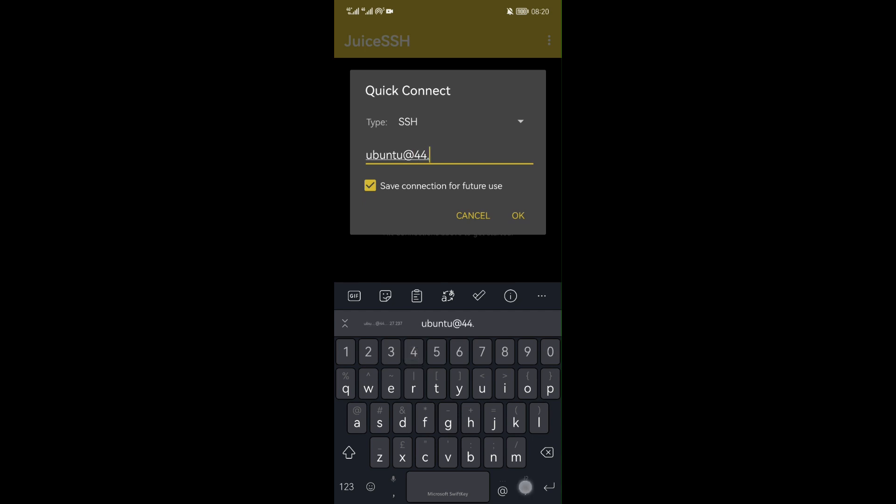
{"action": "type", "text": "212"}
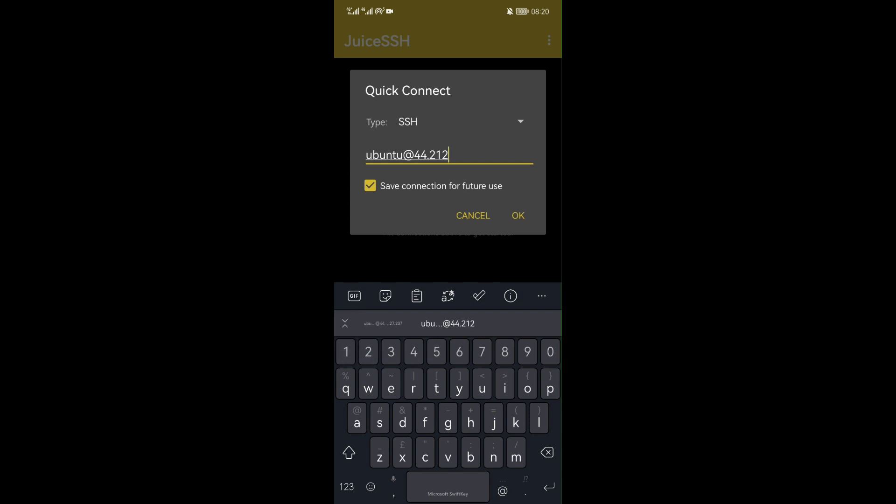
{"action": "type", "text": "27.2"}
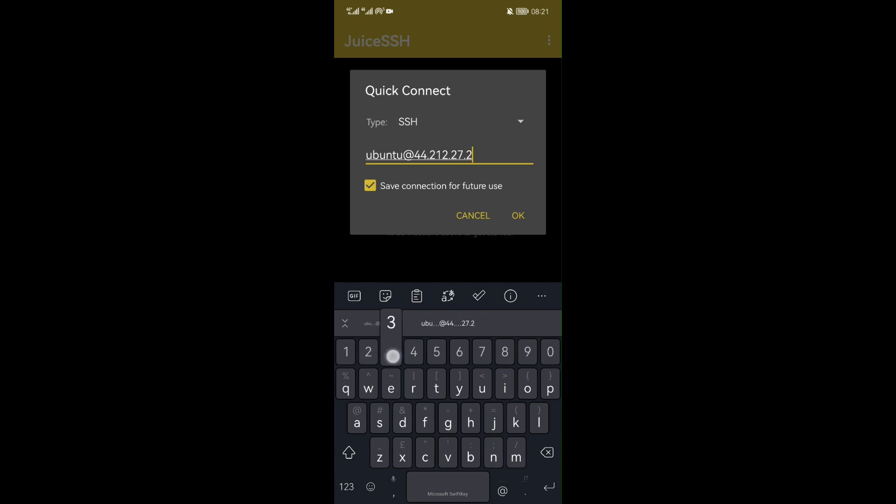
{"action": "type", "text": "37"}
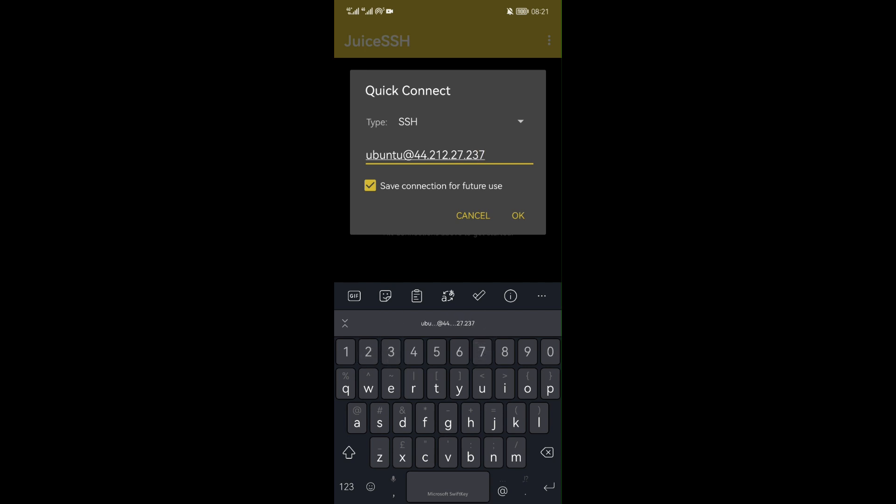
{"action": "left_click", "coordinate": [517, 216]}
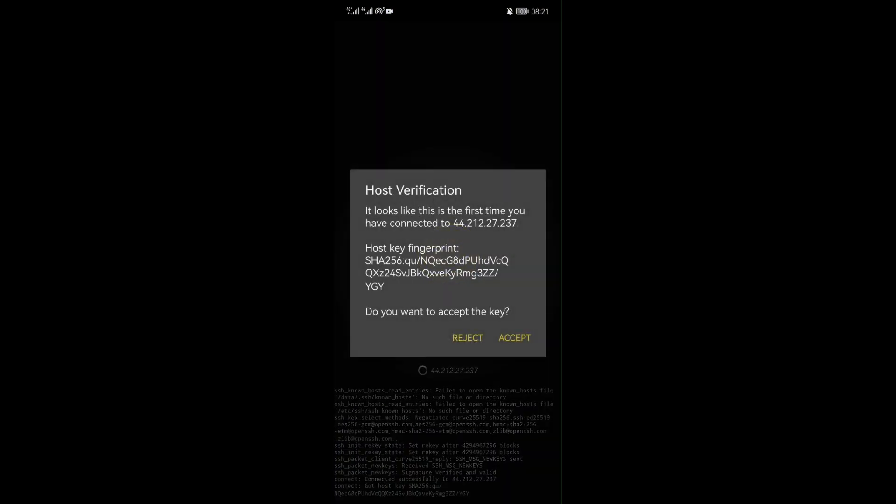
Accept the host key and log in with the ubuntu user's password.
{"action": "left_click", "coordinate": [514, 338]}
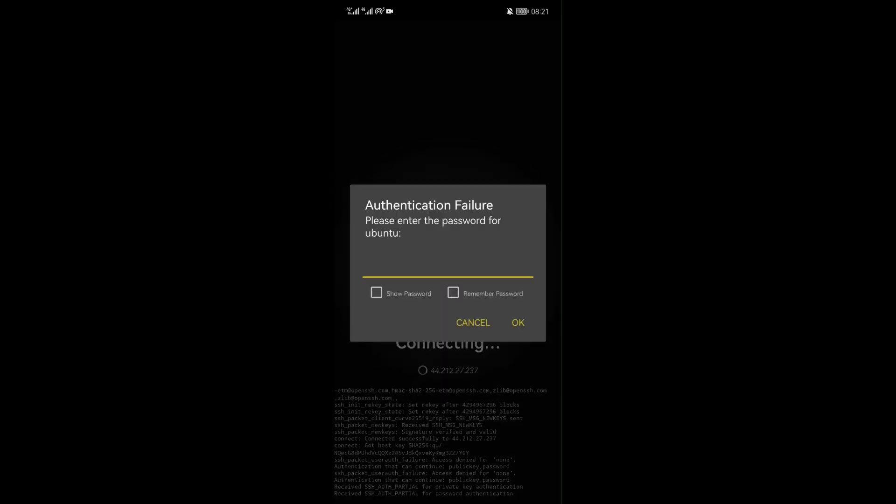
{"action": "left_click", "coordinate": [447, 278]}
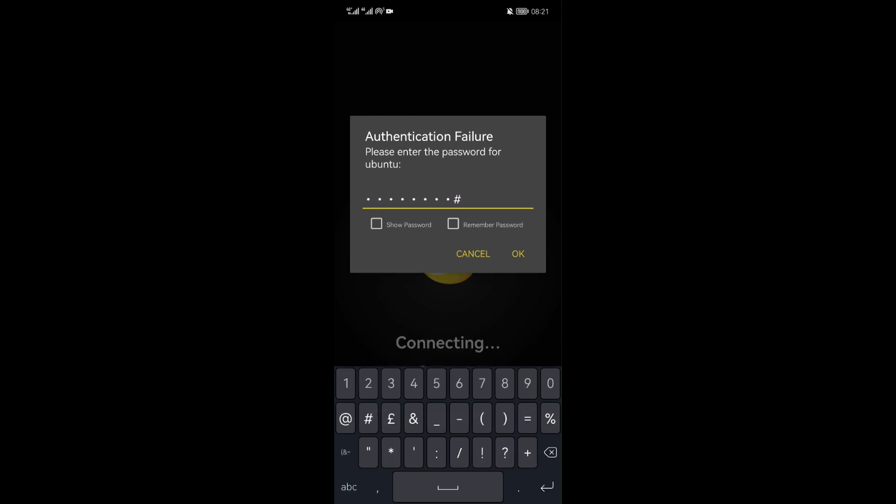
{"action": "left_click", "coordinate": [517, 254]}
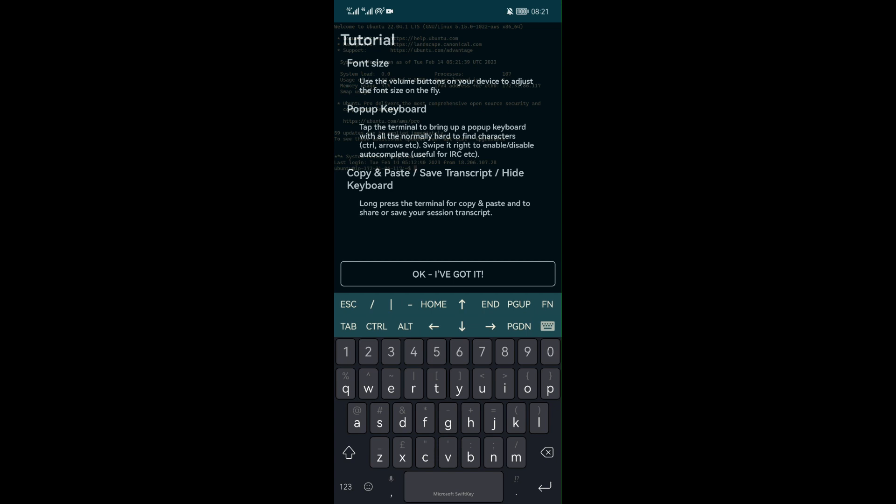
Dismiss the JuiceSSH tutorial overlay with 'OK - I'VE GOT IT!' to reveal the Ubuntu prompt.
{"action": "left_click", "coordinate": [448, 274]}
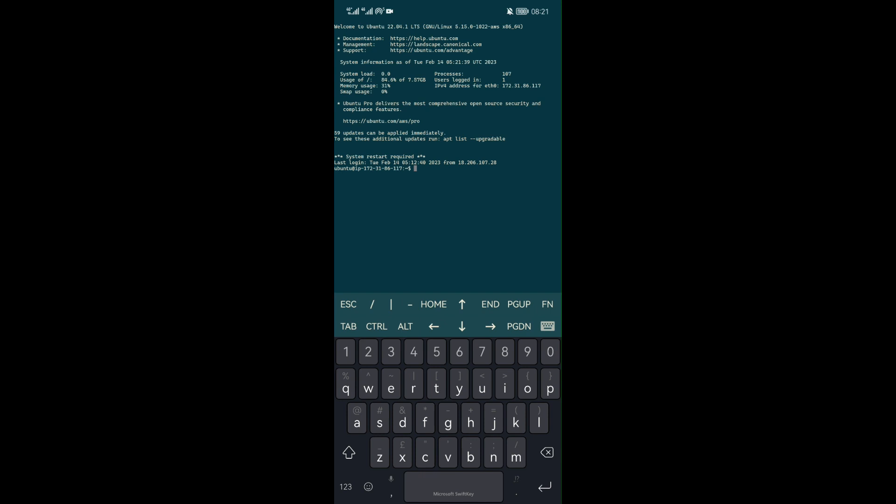
Change into the whatsapp-bot-md folder and run npm start to launch the levanter process.
{"action": "type", "text": "cd"}
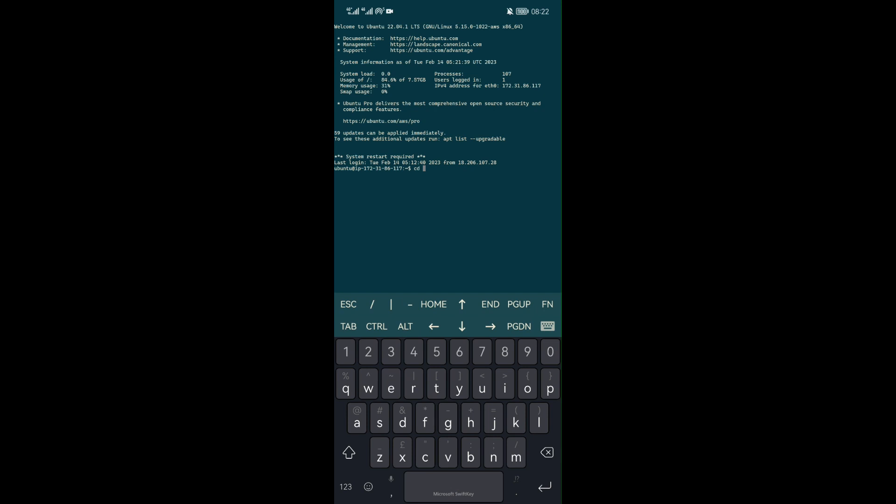
{"action": "type", "text": "whatsapp-bo"}
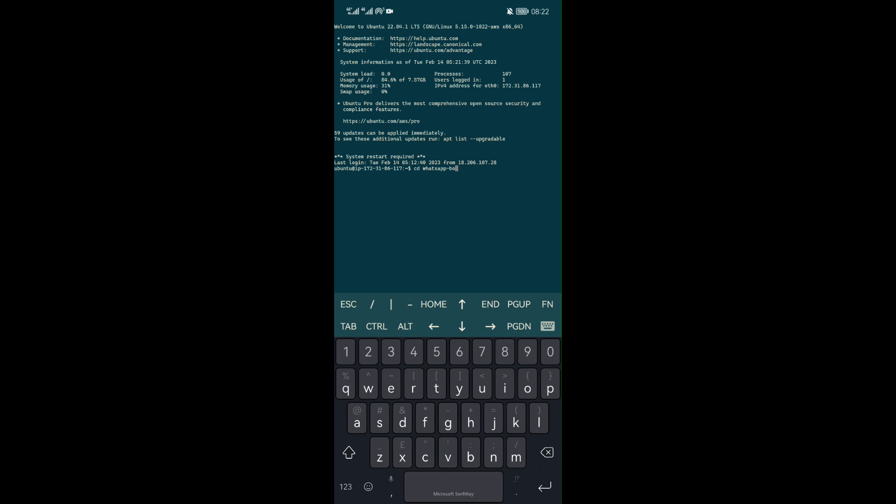
{"action": "type", "text": "-"}
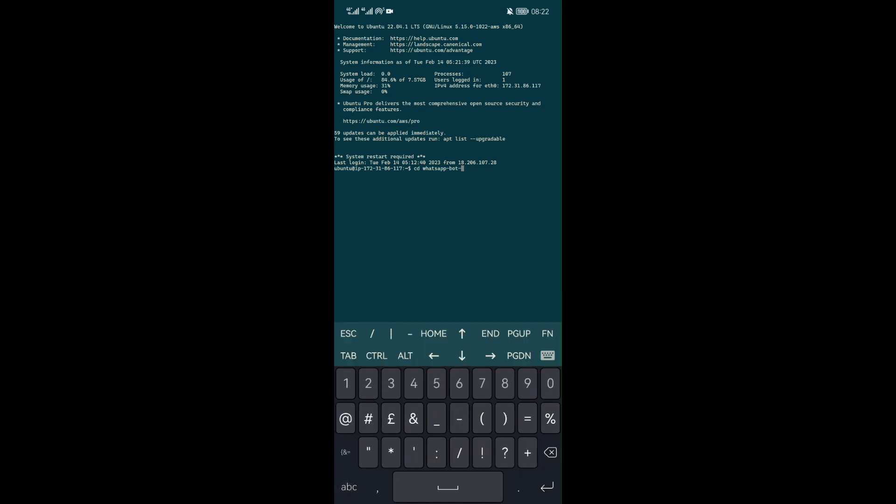
{"action": "key", "text": "Enter"}
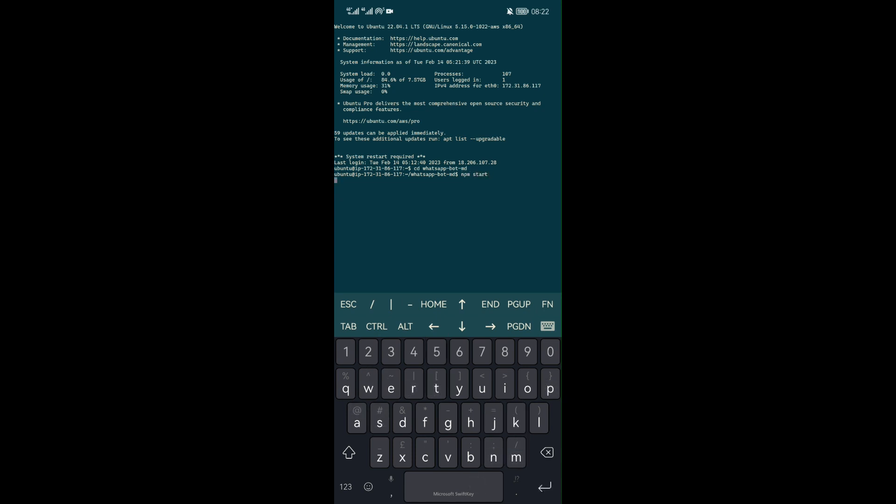
{"action": "key", "text": "Enter"}
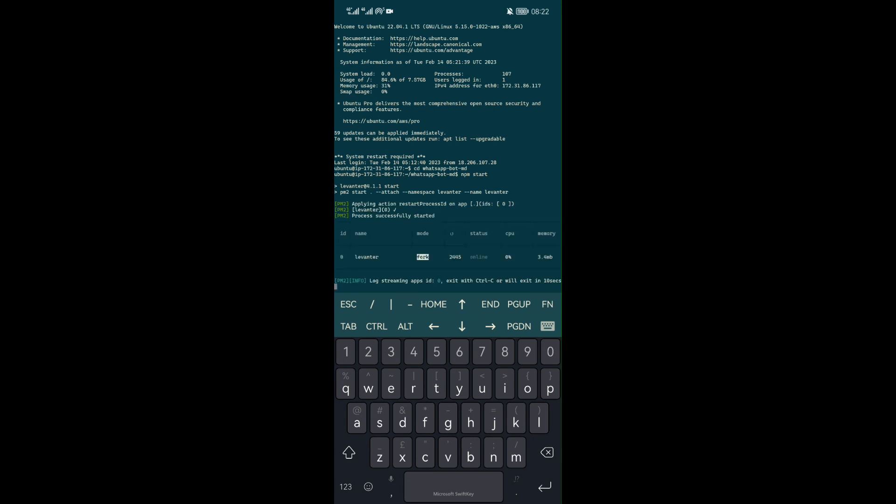